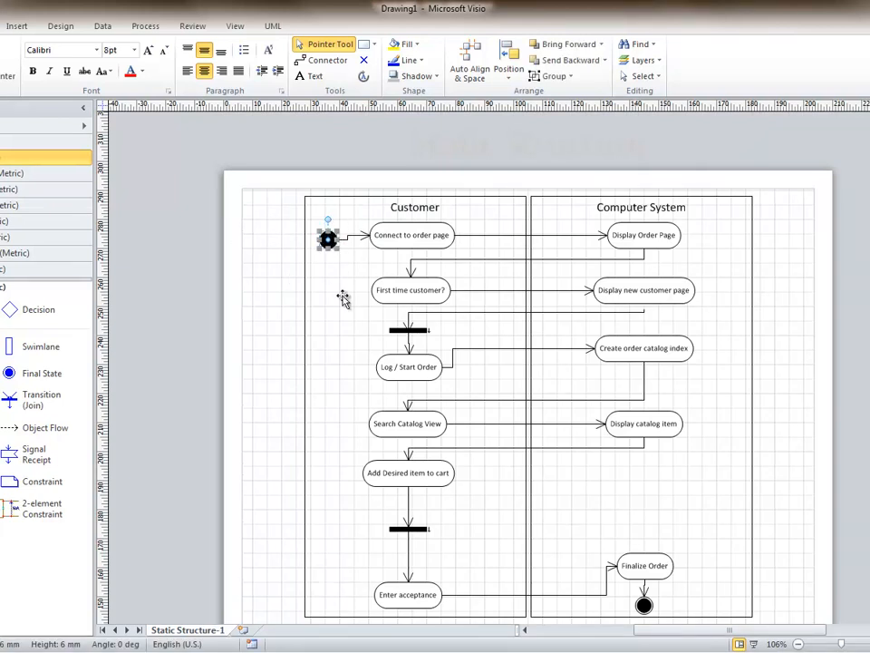
mouse_move(322, 250)
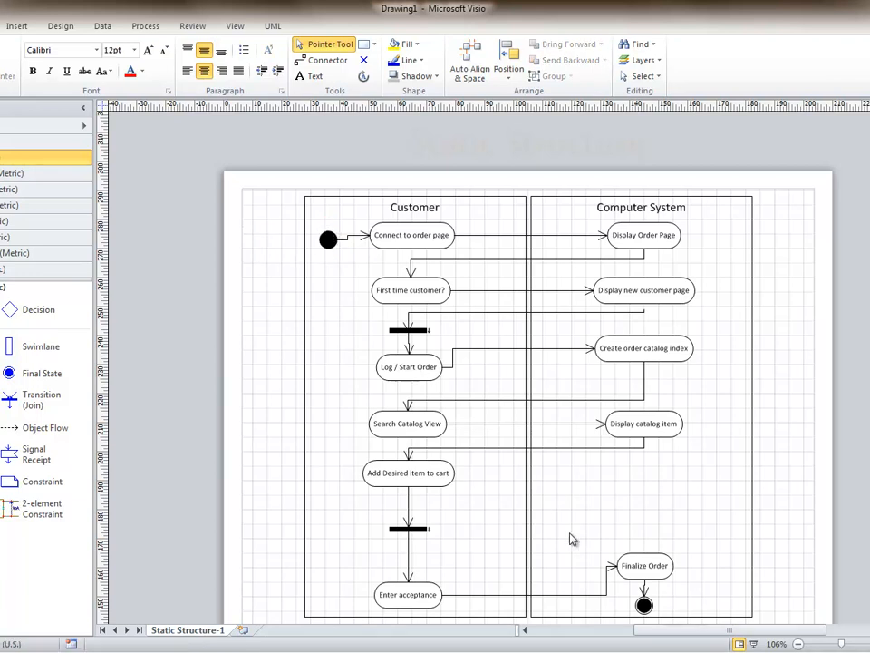
click(644, 605)
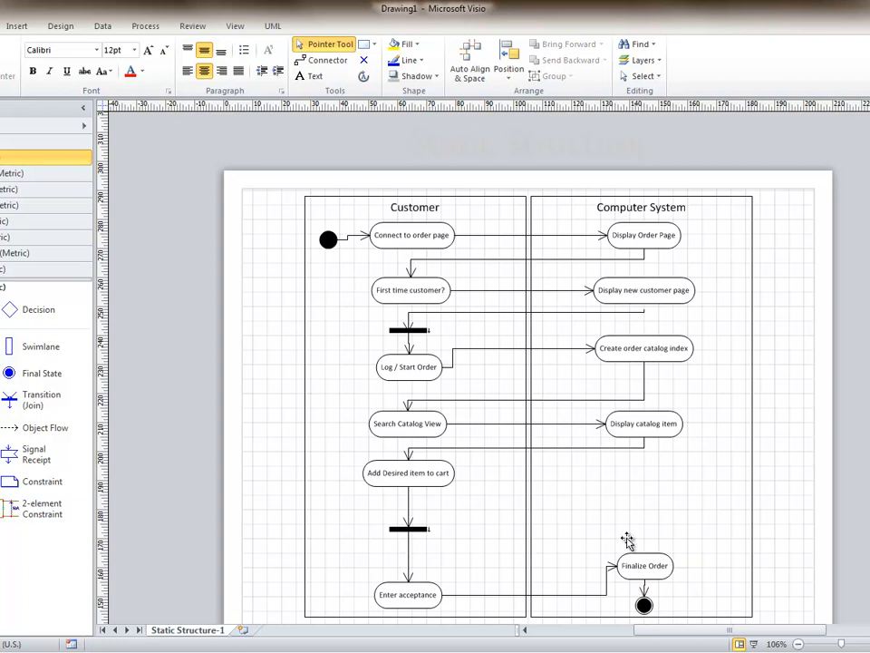
mouse_move(698, 596)
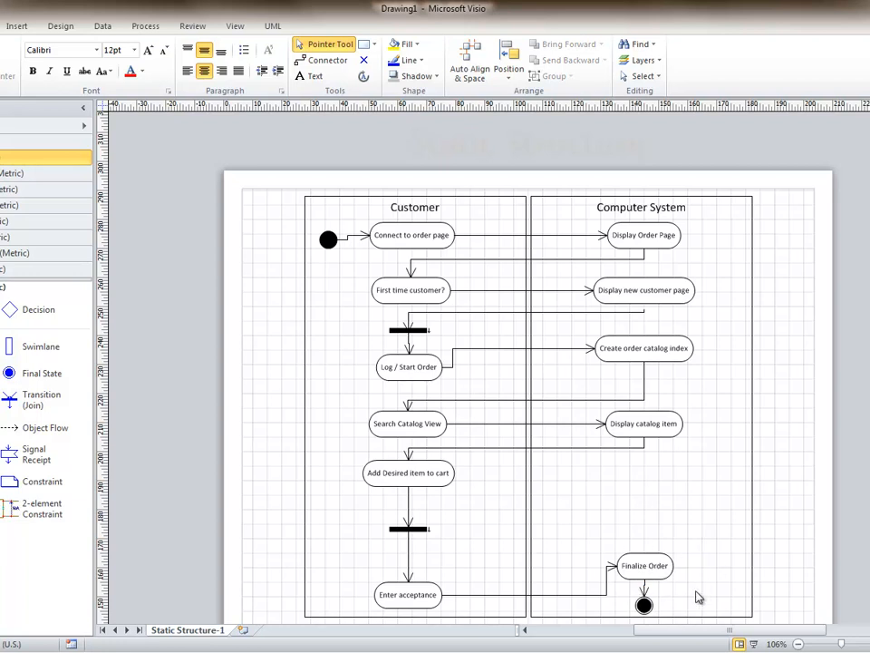
mouse_move(427, 198)
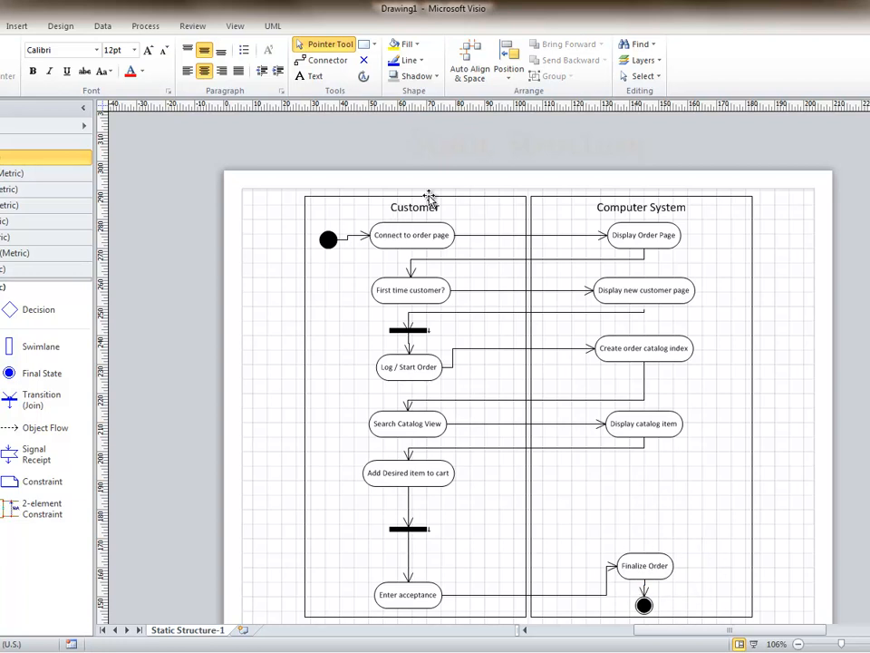
click(414, 207)
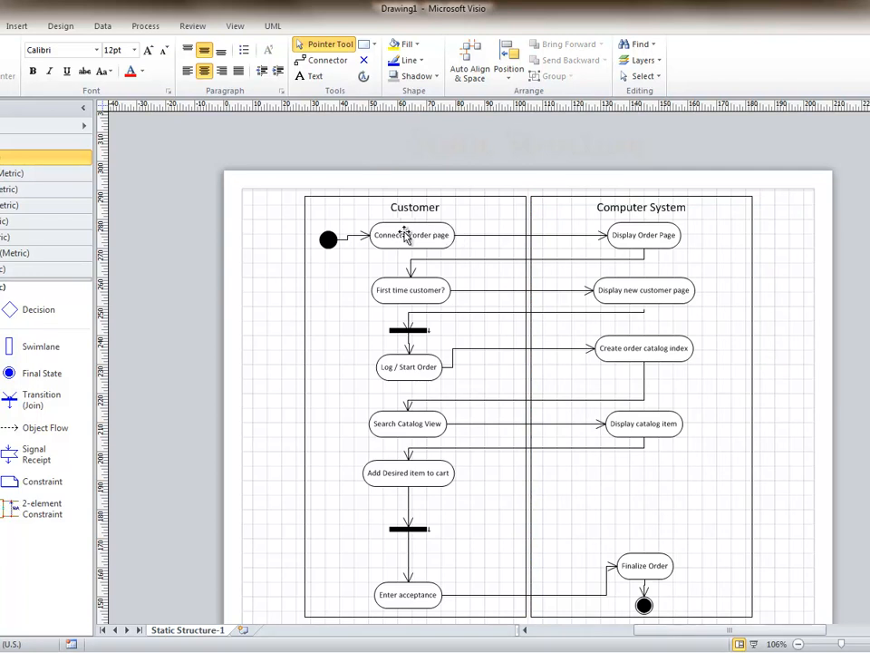
mouse_move(471, 239)
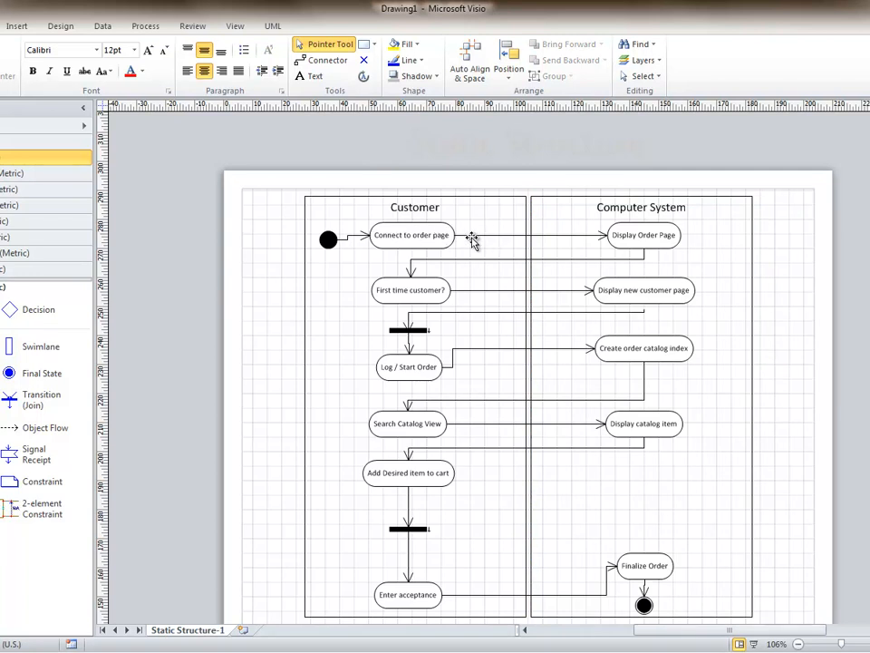
mouse_move(488, 239)
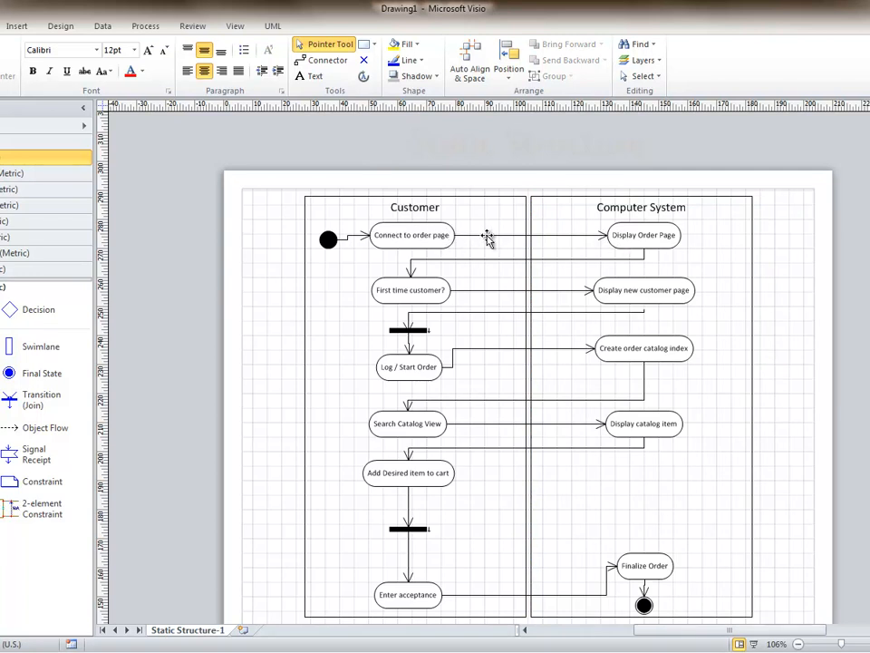
mouse_move(457, 212)
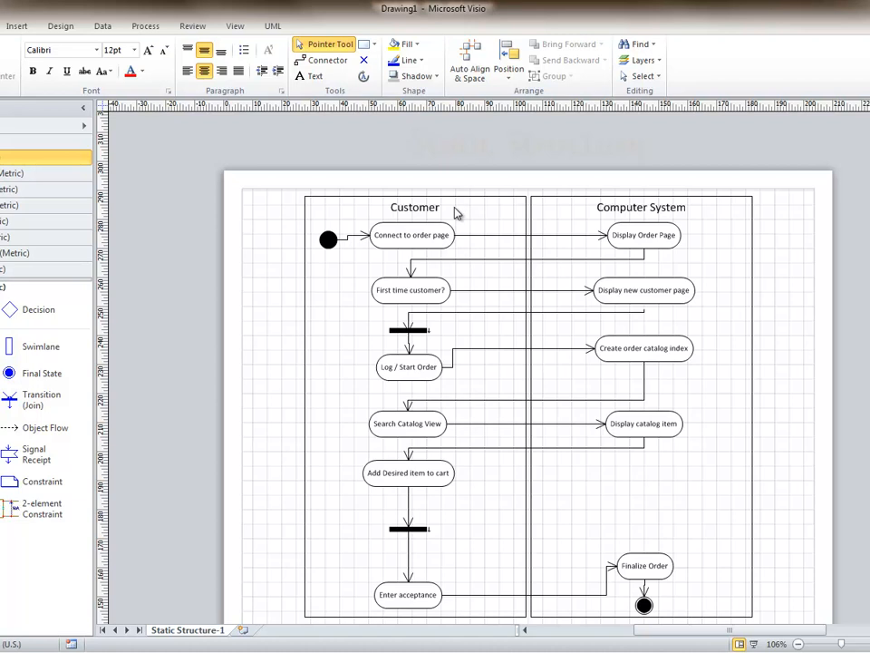
mouse_move(523, 247)
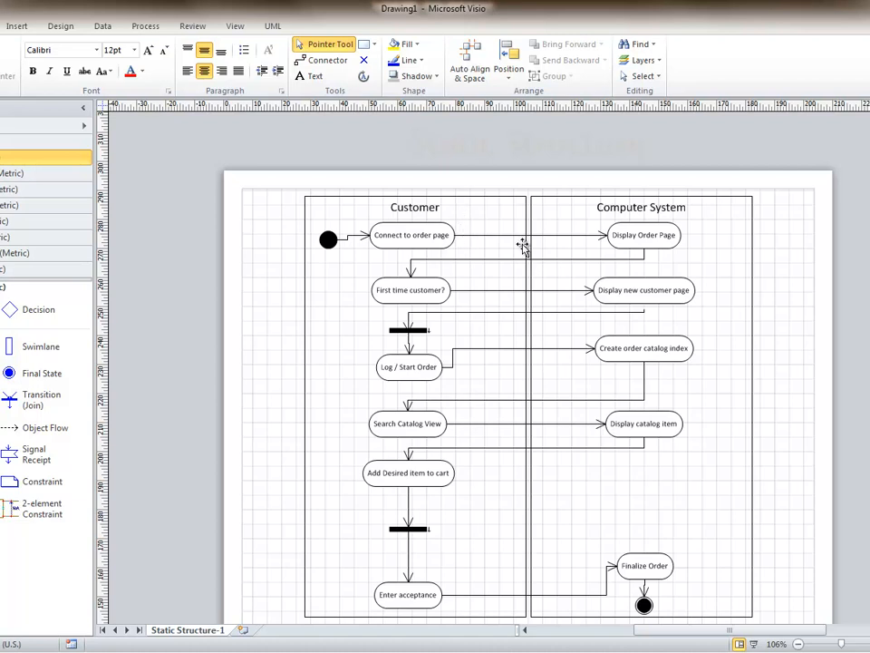
mouse_move(420, 243)
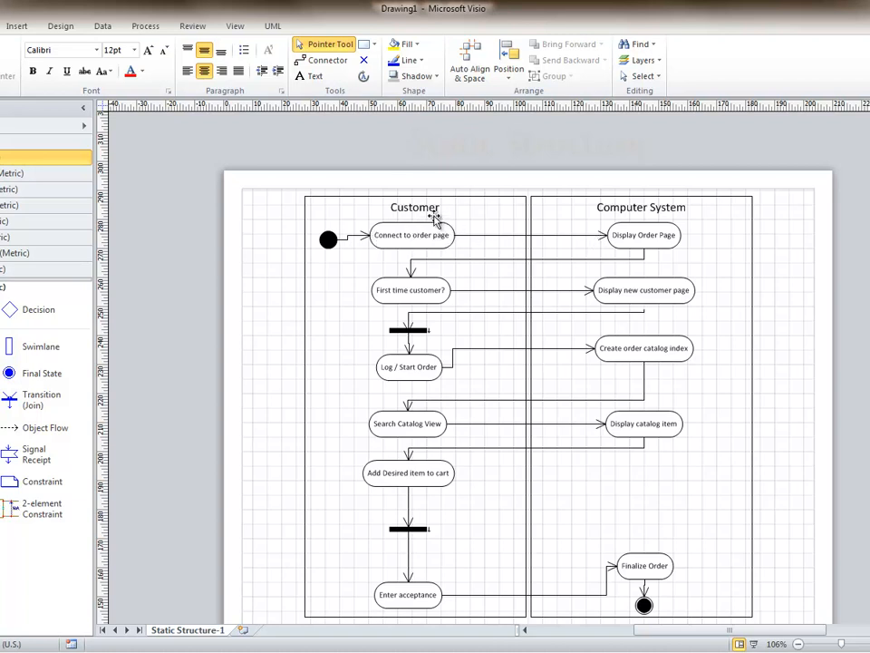
mouse_move(469, 235)
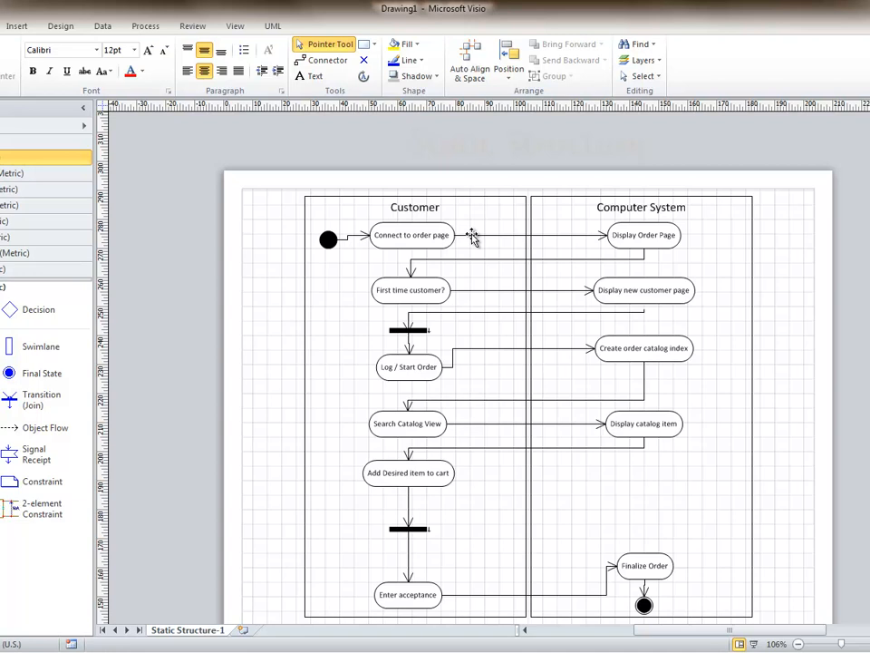
click(644, 236)
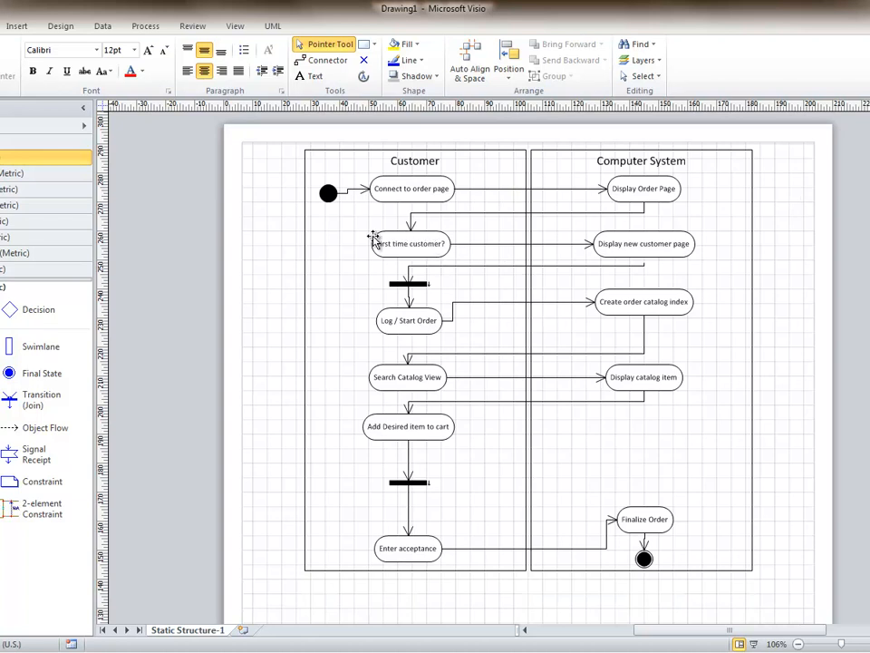
mouse_move(408, 239)
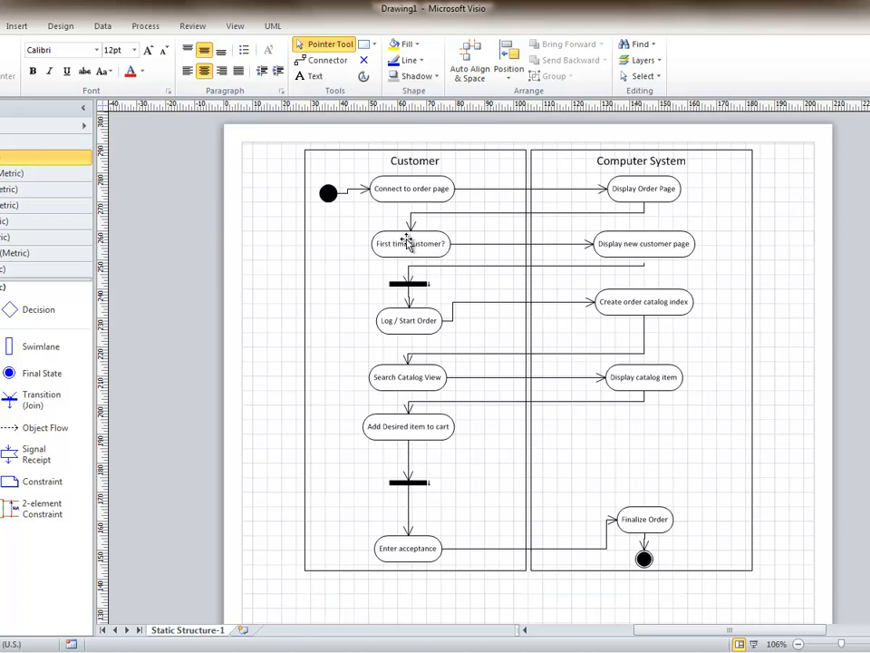
mouse_move(660, 240)
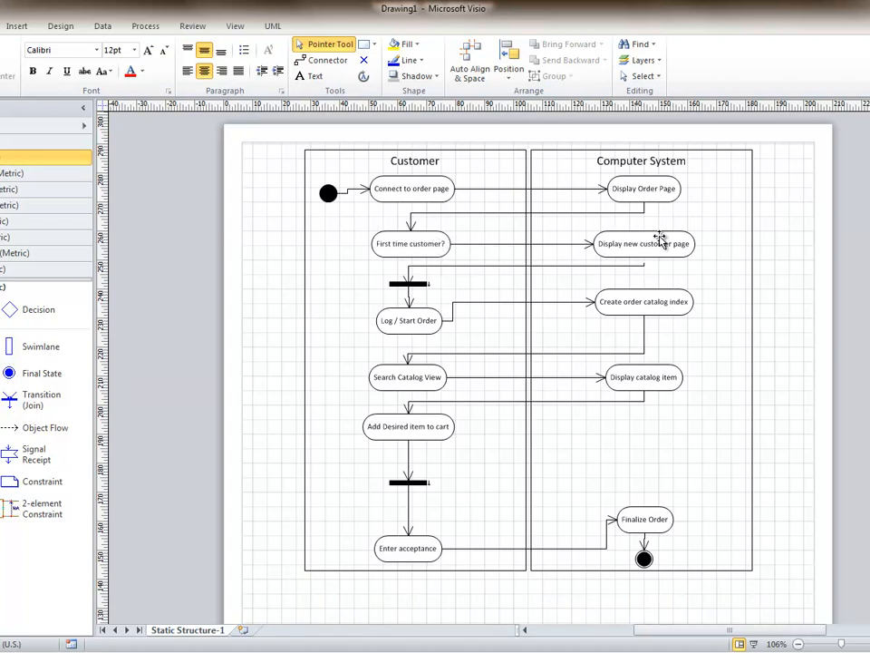
click(643, 243)
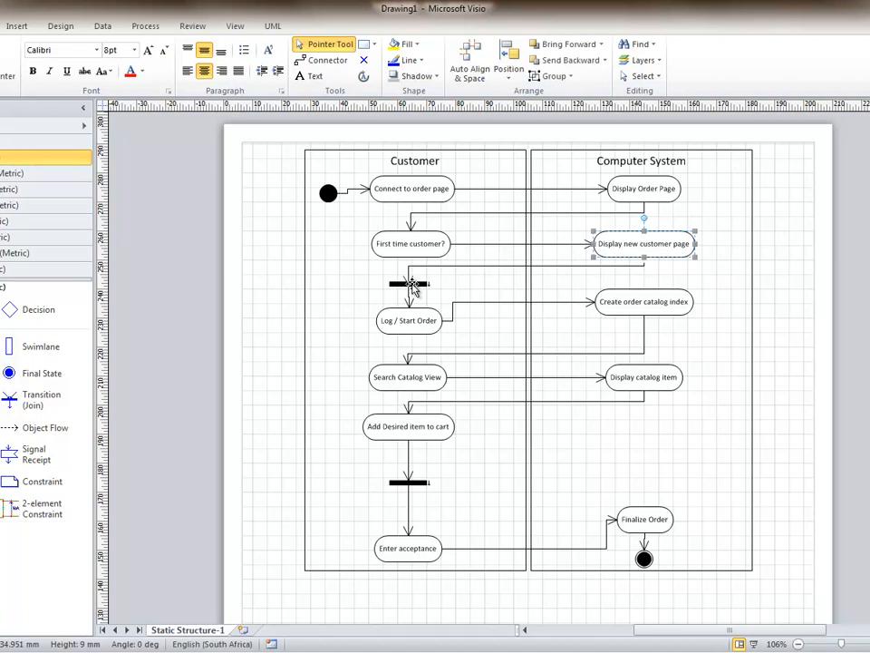
click(408, 283)
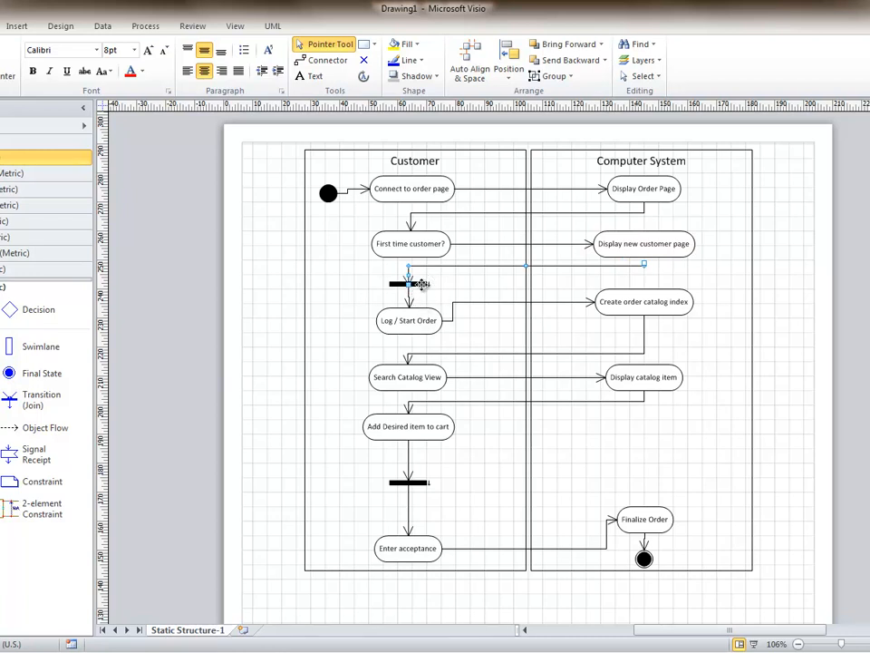
click(408, 283)
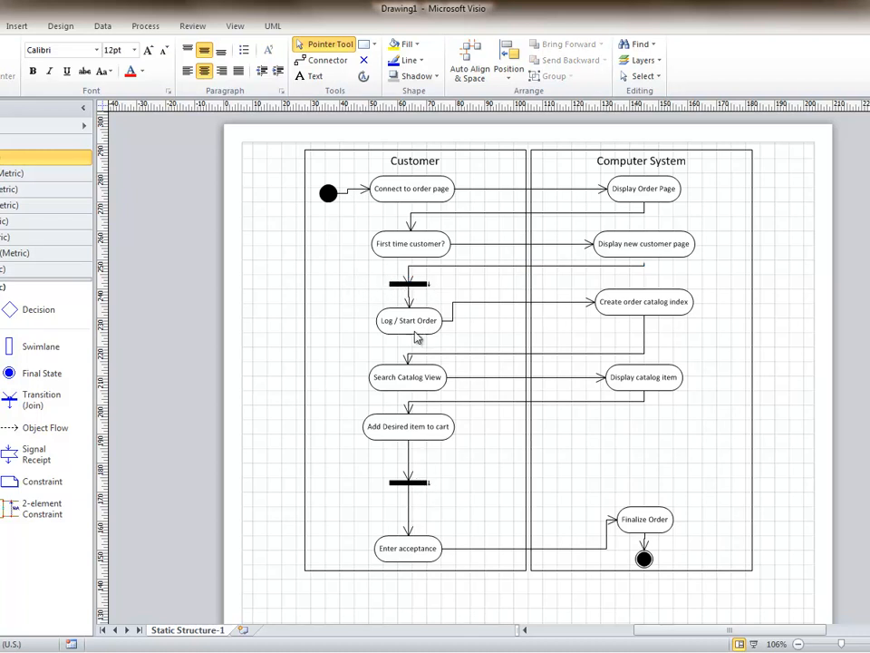
mouse_move(426, 442)
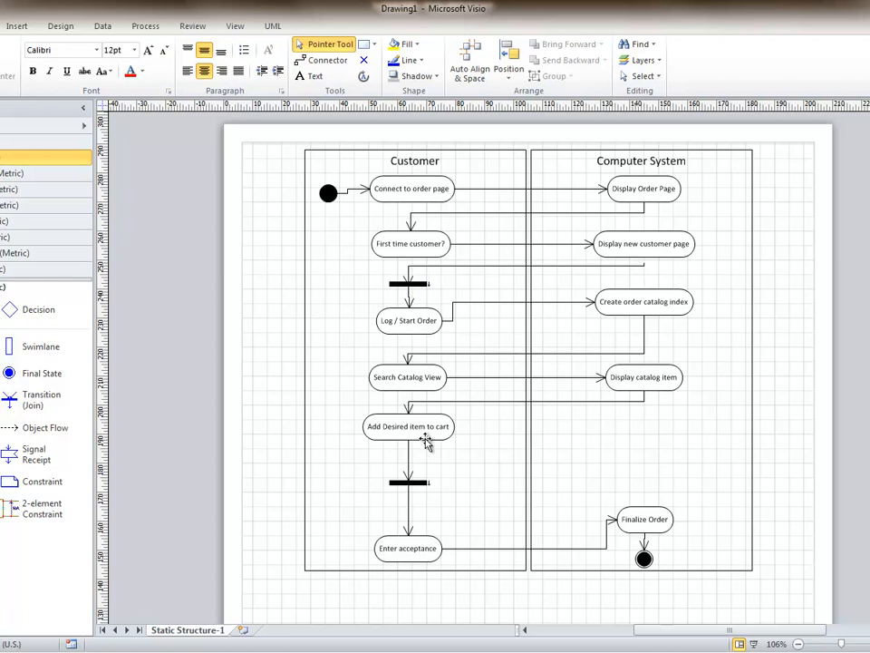